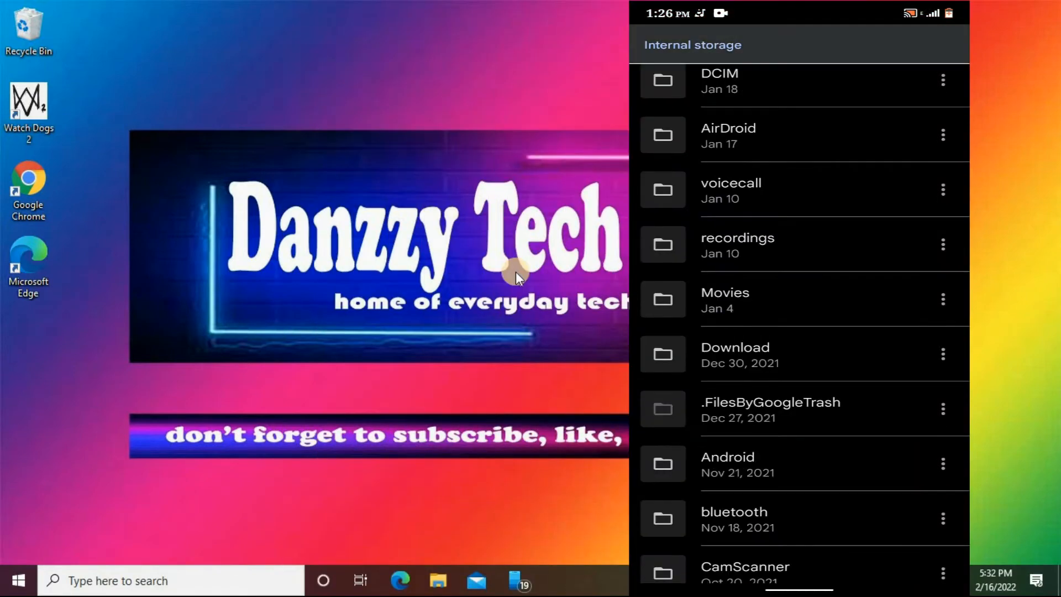
Browse internal storage into the Android folder and try its data subfolder
{"action": "left_click", "coordinate": [727, 463]}
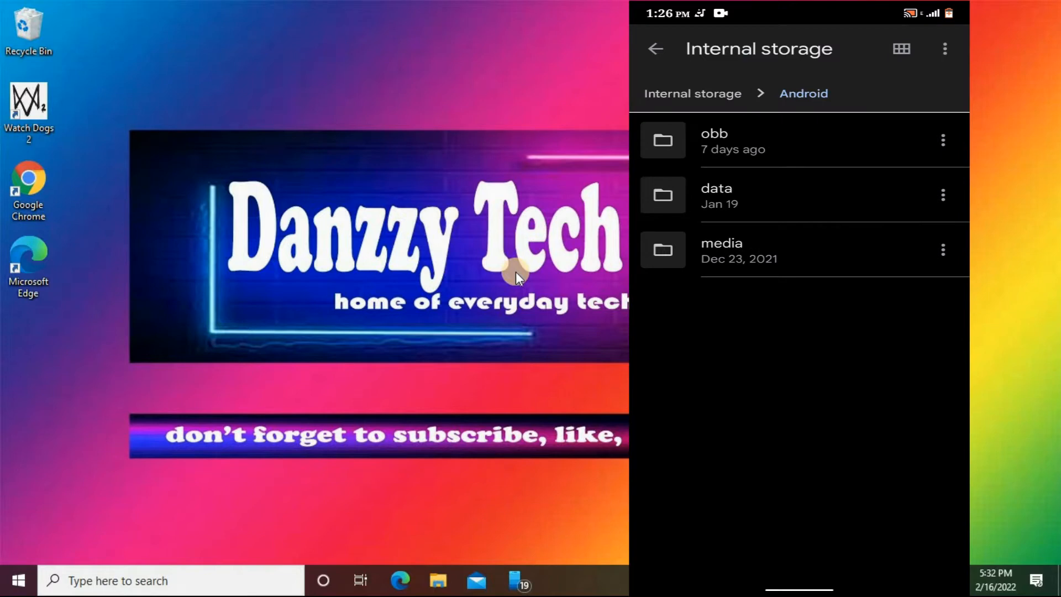
{"action": "left_click", "coordinate": [716, 196]}
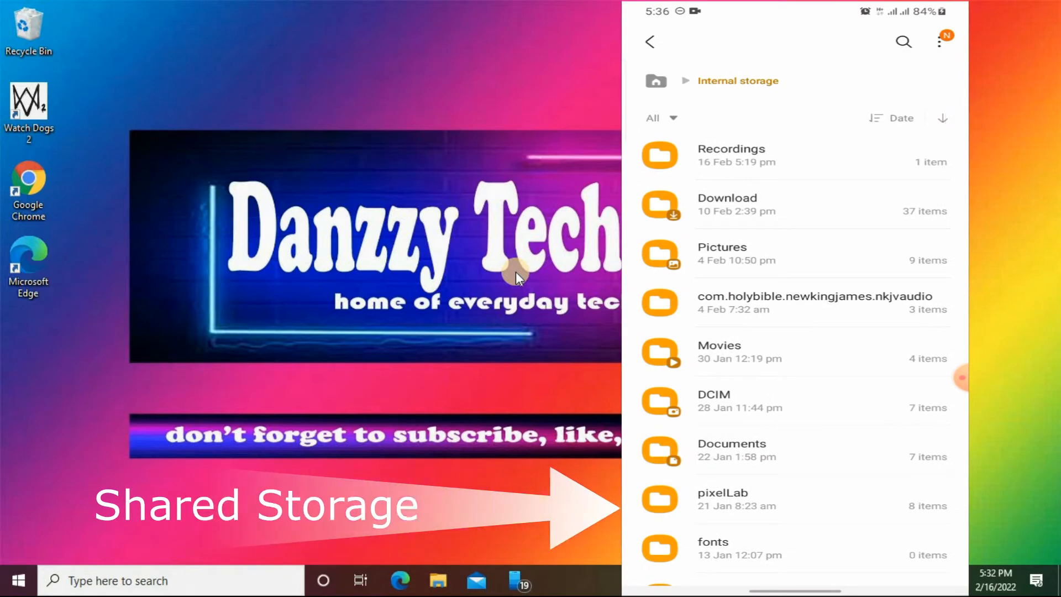
Set the phone's USB mode to 'Transferring files / Android Auto' from the USB charging notification
{"action": "scroll", "scroll_direction": "down", "scroll_amount": 3}
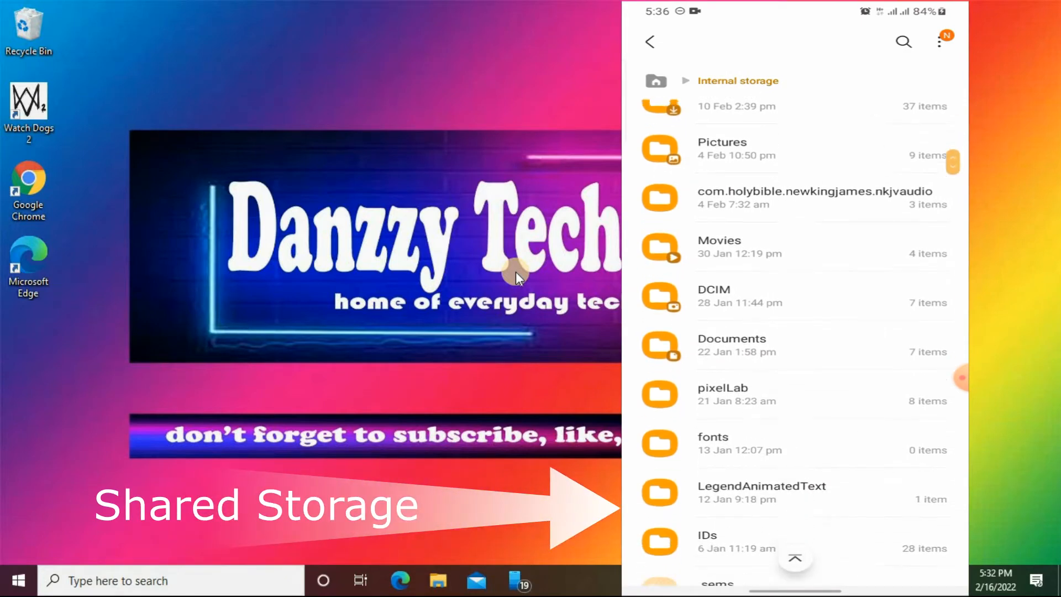
{"action": "scroll", "scroll_direction": "down", "scroll_amount": 3}
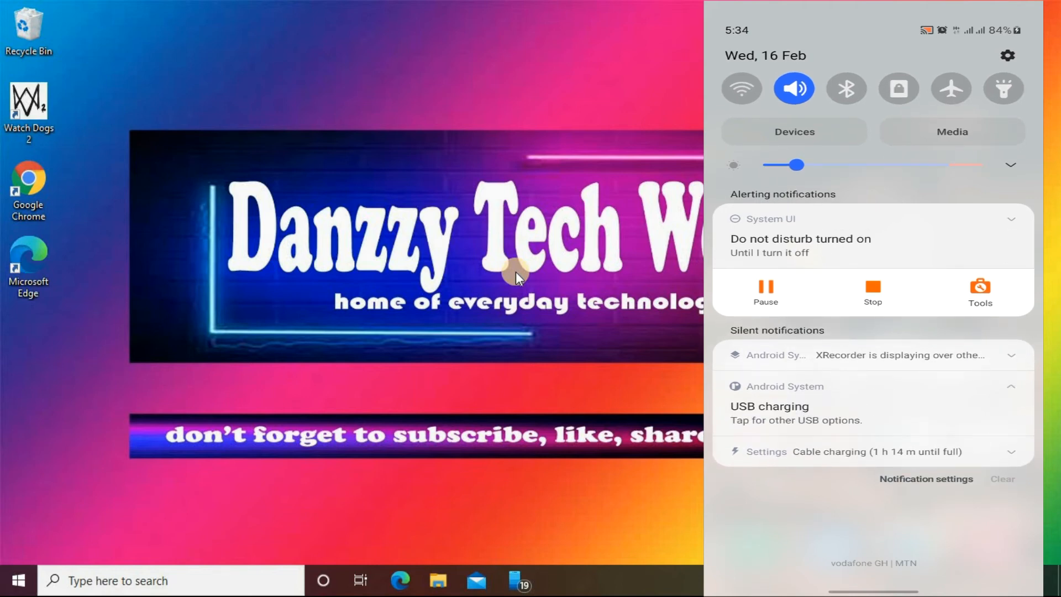
{"action": "left_click", "coordinate": [794, 412]}
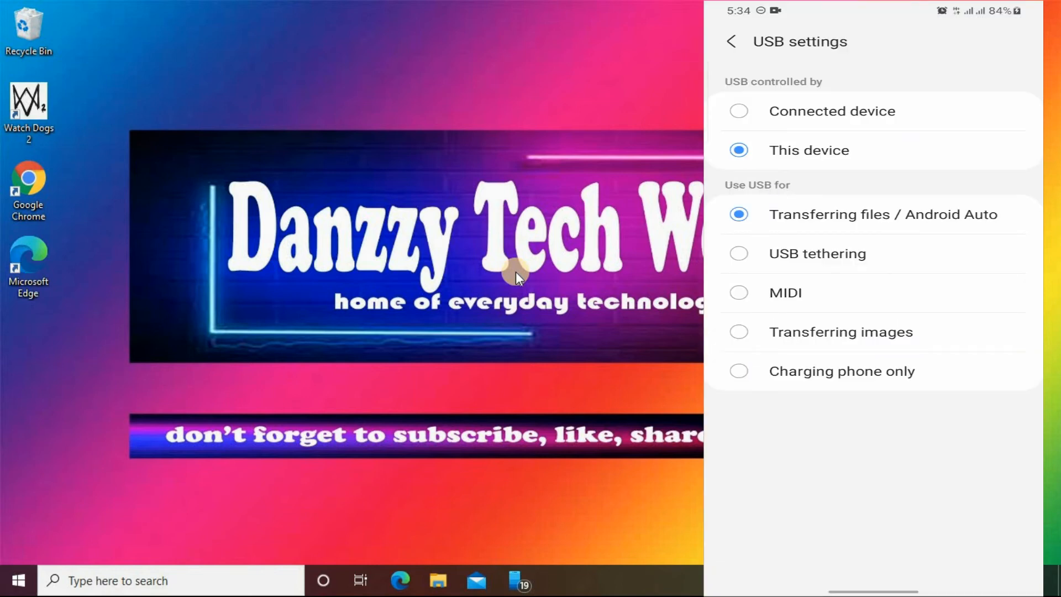
{"action": "left_click", "coordinate": [438, 581]}
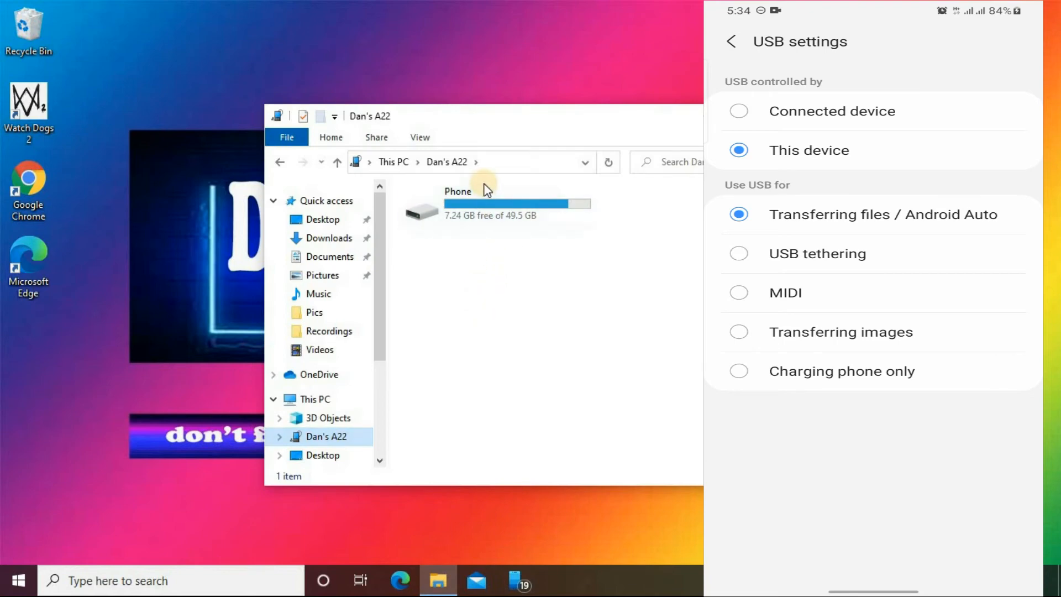
Browse the phone's Android data folder on the PC, selecting org.telegram.messenger and org.thunderdog.challegram
{"action": "double_click", "coordinate": [458, 203]}
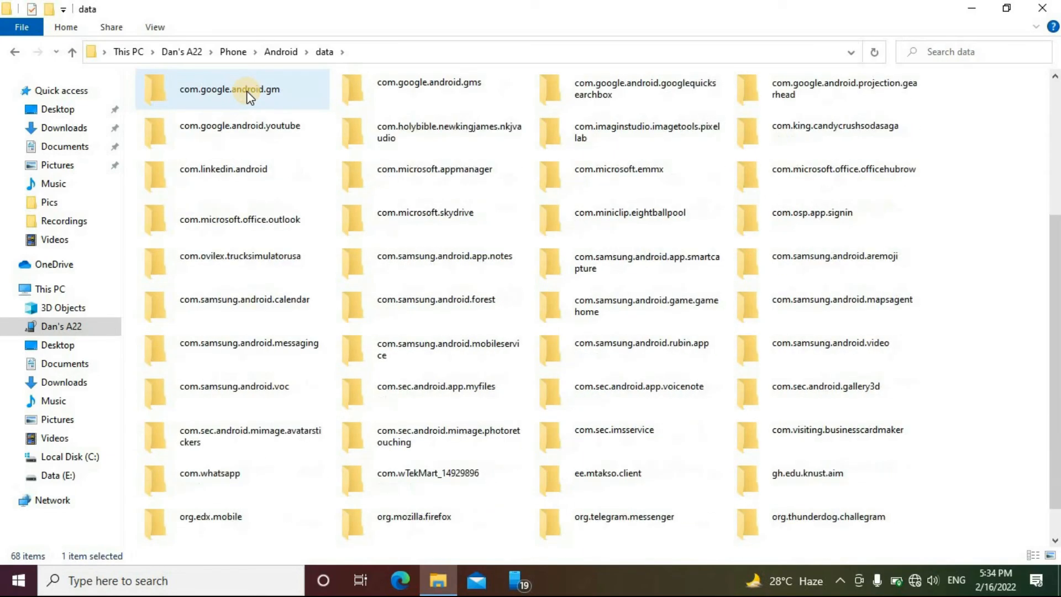
{"action": "scroll", "scroll_direction": "down", "scroll_amount": 3}
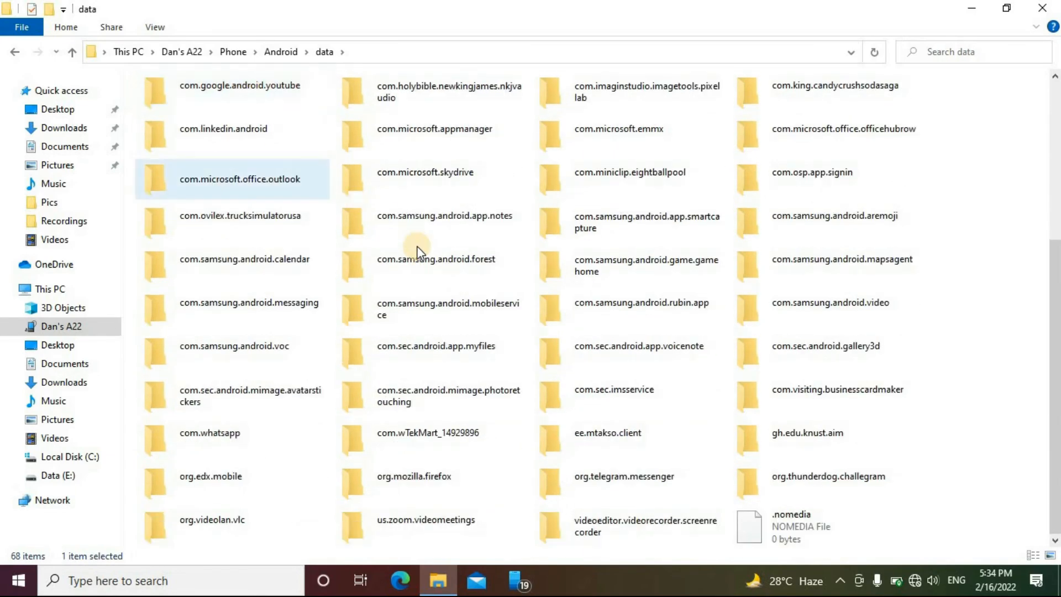
{"action": "left_click", "coordinate": [624, 476]}
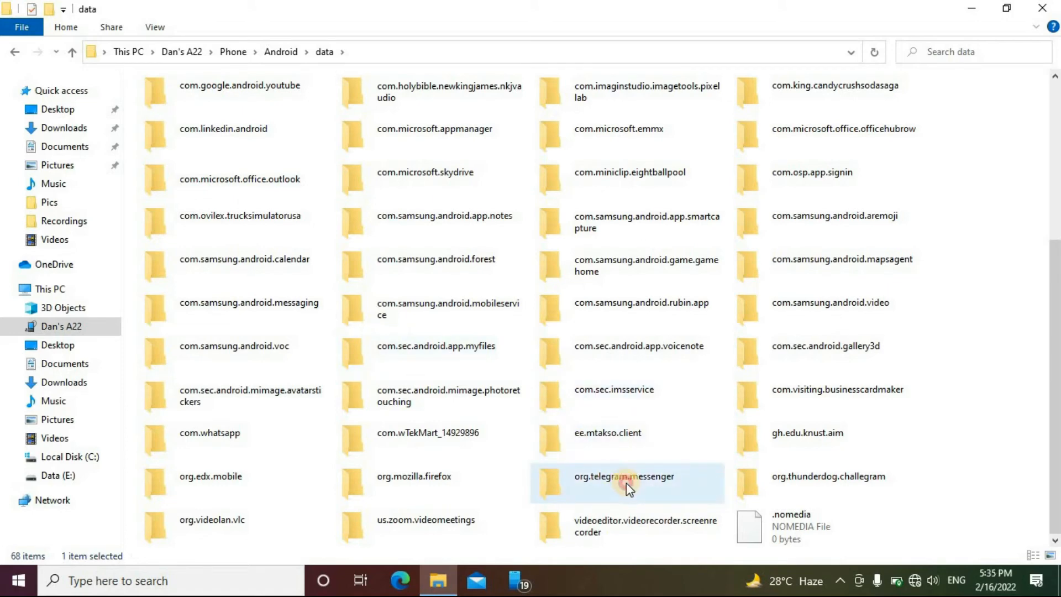
{"action": "left_click", "coordinate": [626, 482]}
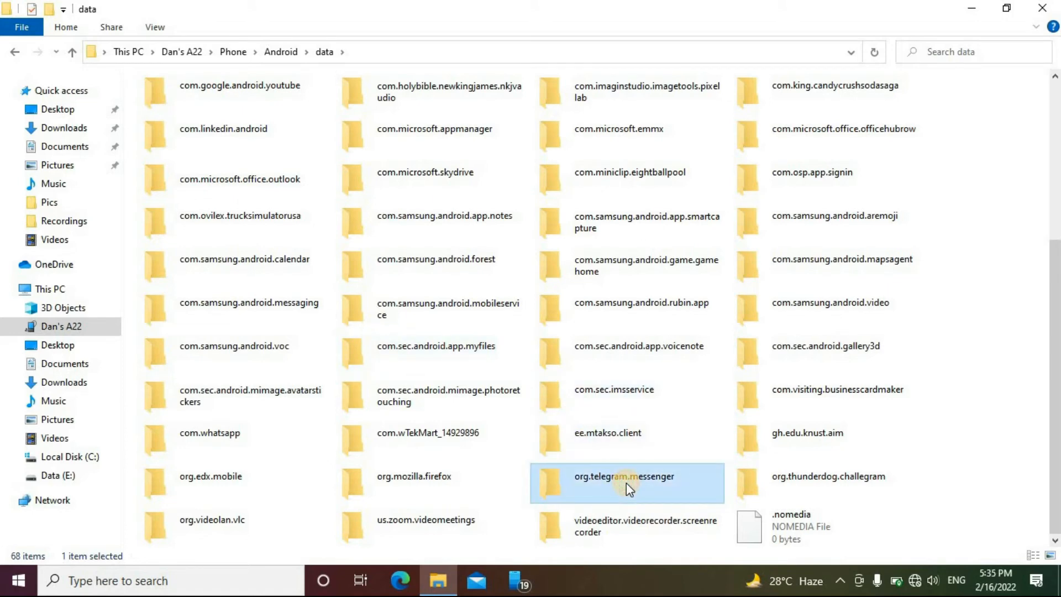
{"action": "left_click", "coordinate": [828, 483]}
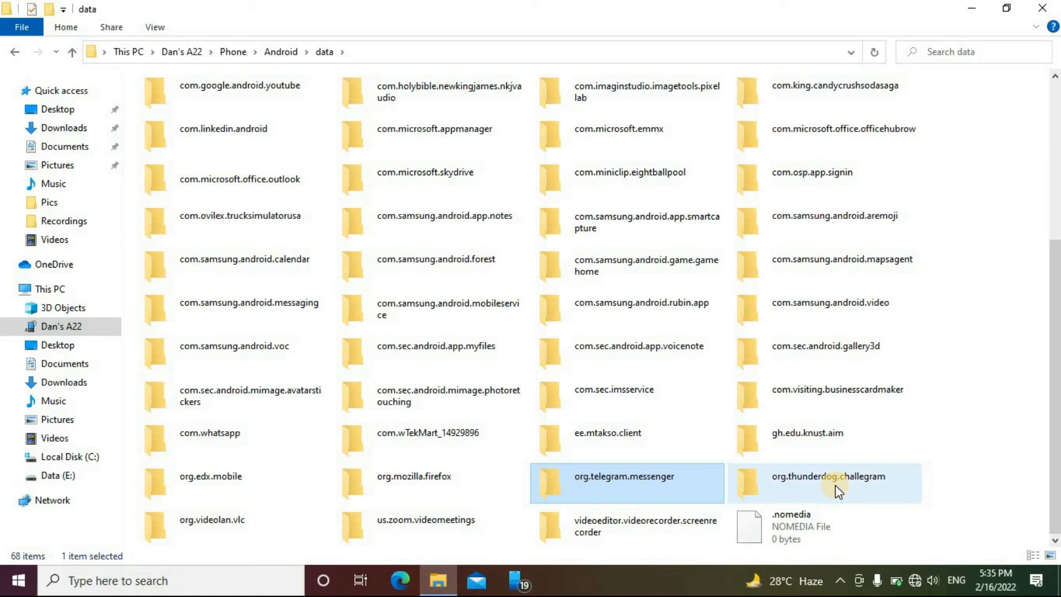
{"action": "left_click", "coordinate": [826, 483]}
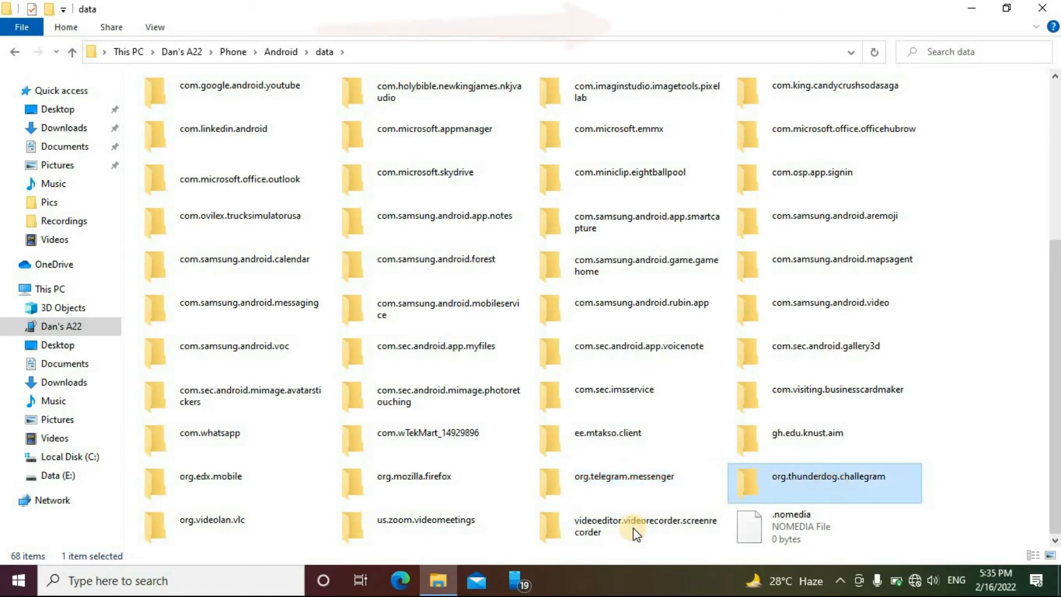
{"action": "left_click", "coordinate": [413, 476]}
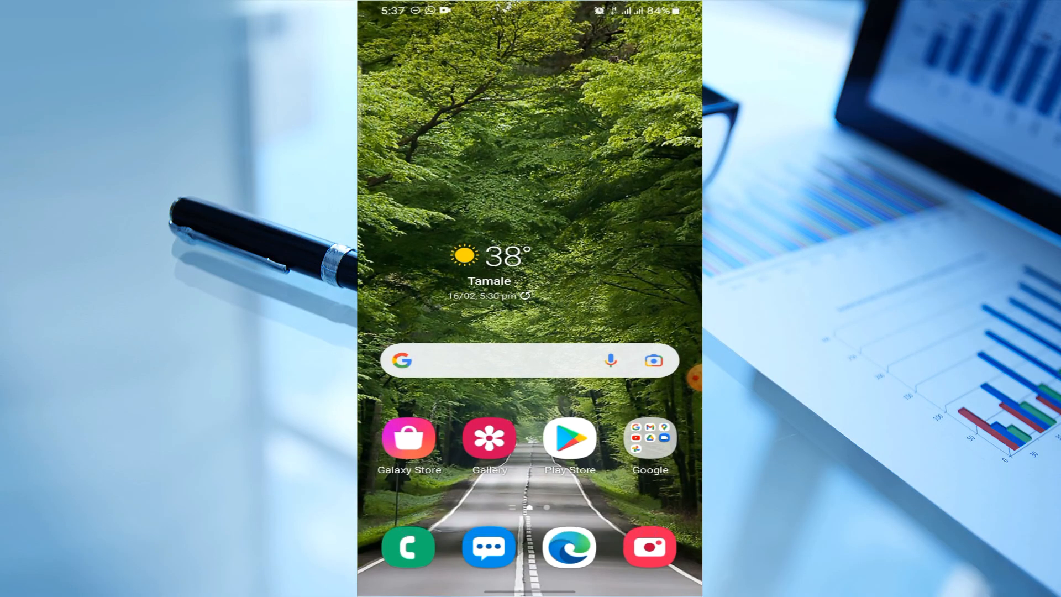
Search Play Store for 'files' using the earlier search history entry
{"action": "left_click", "coordinate": [570, 437]}
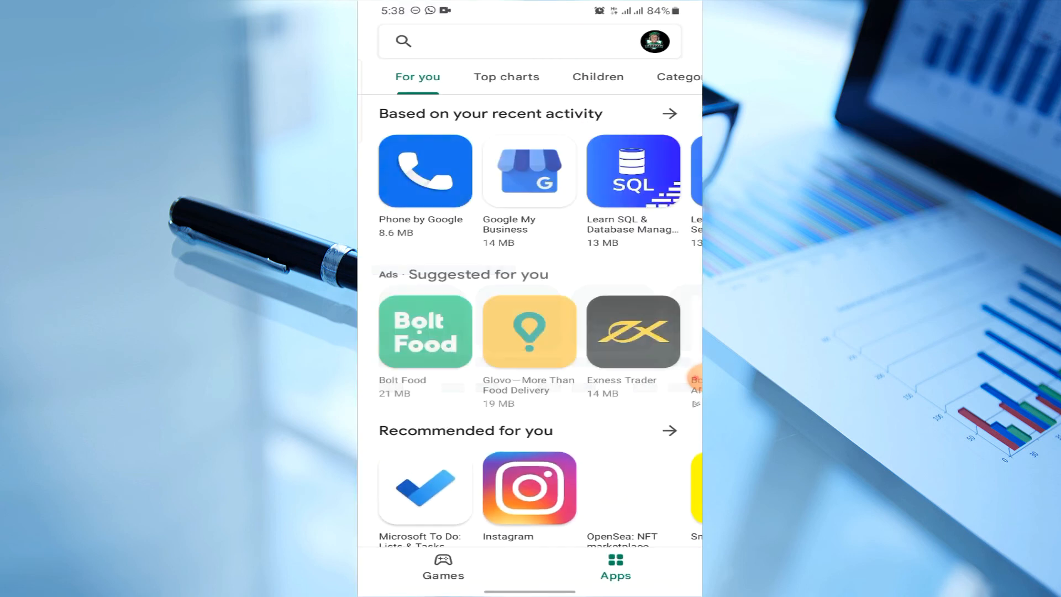
{"action": "left_click", "coordinate": [528, 41]}
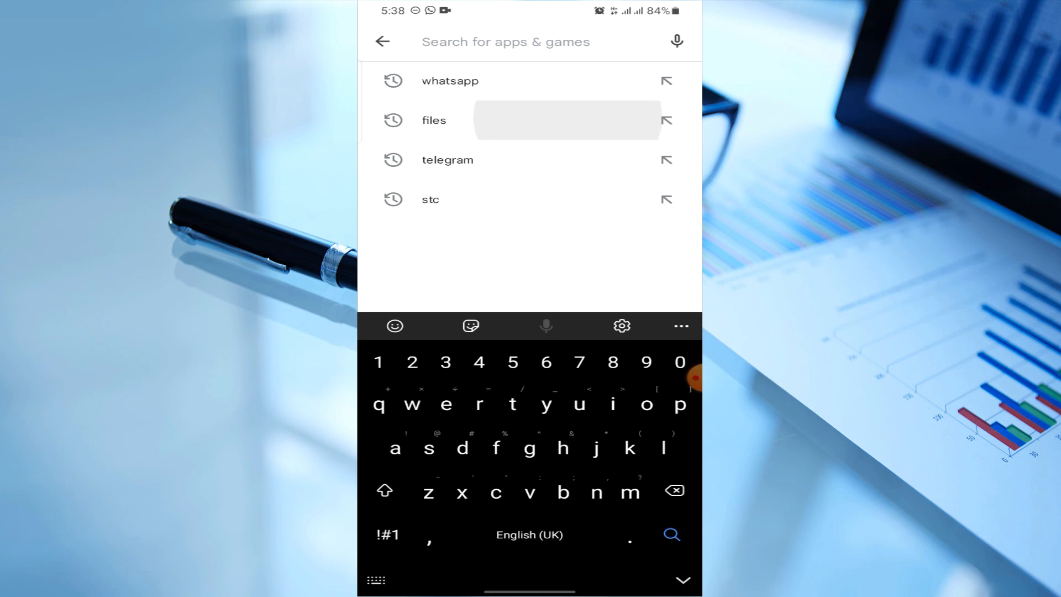
{"action": "left_click", "coordinate": [434, 119]}
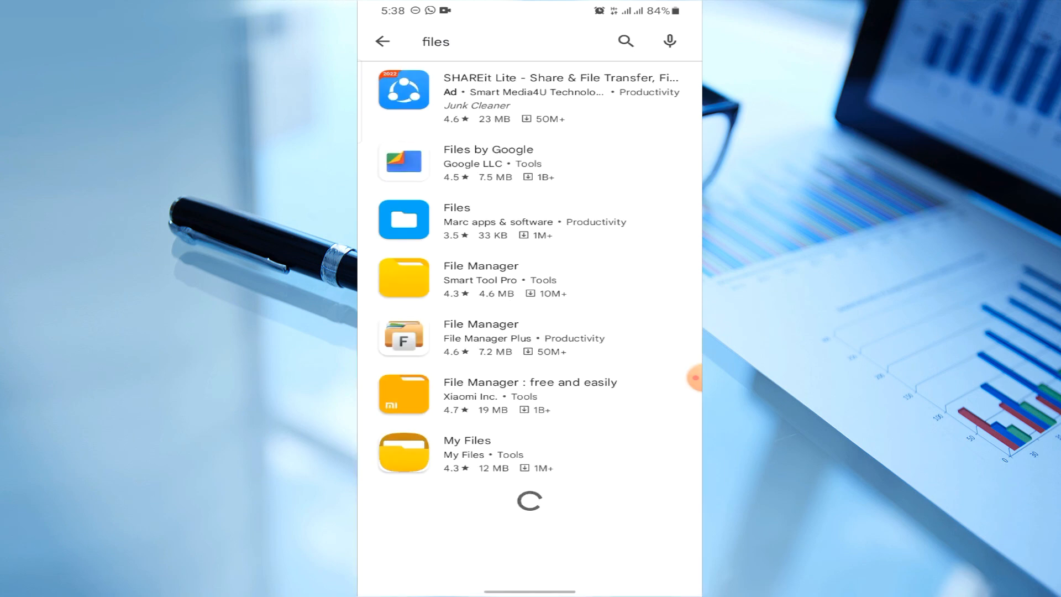
Install Files by Marc apps & software and launch it
{"action": "left_click", "coordinate": [456, 208]}
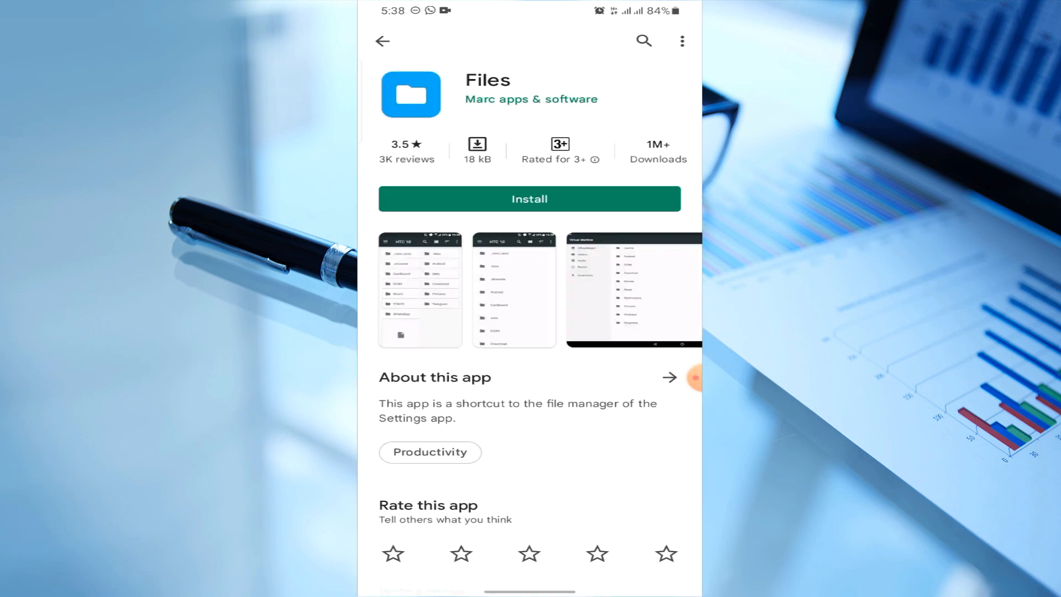
{"action": "left_click", "coordinate": [530, 198]}
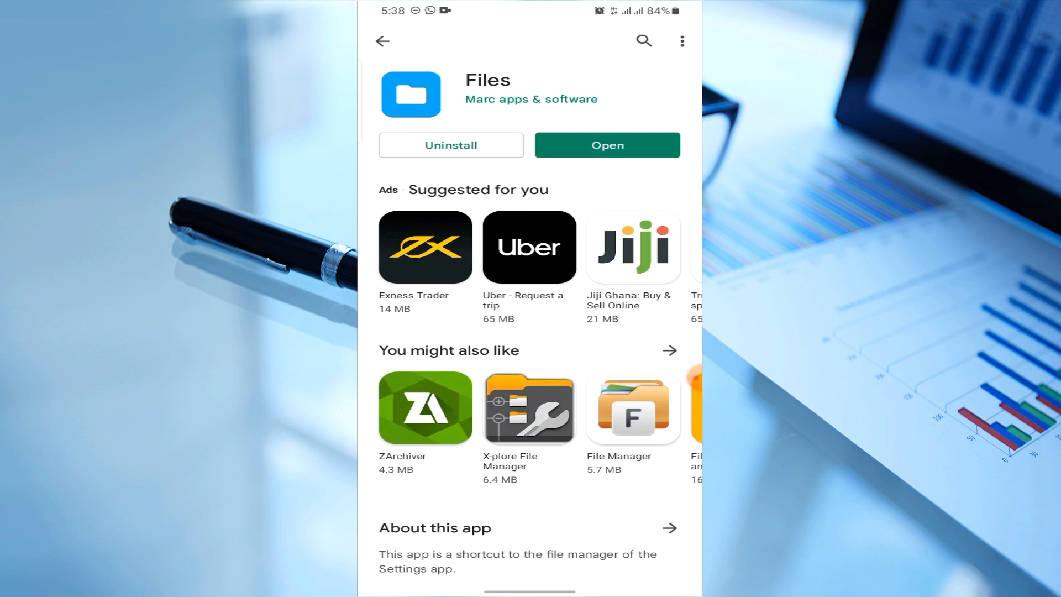
{"action": "left_click", "coordinate": [606, 144]}
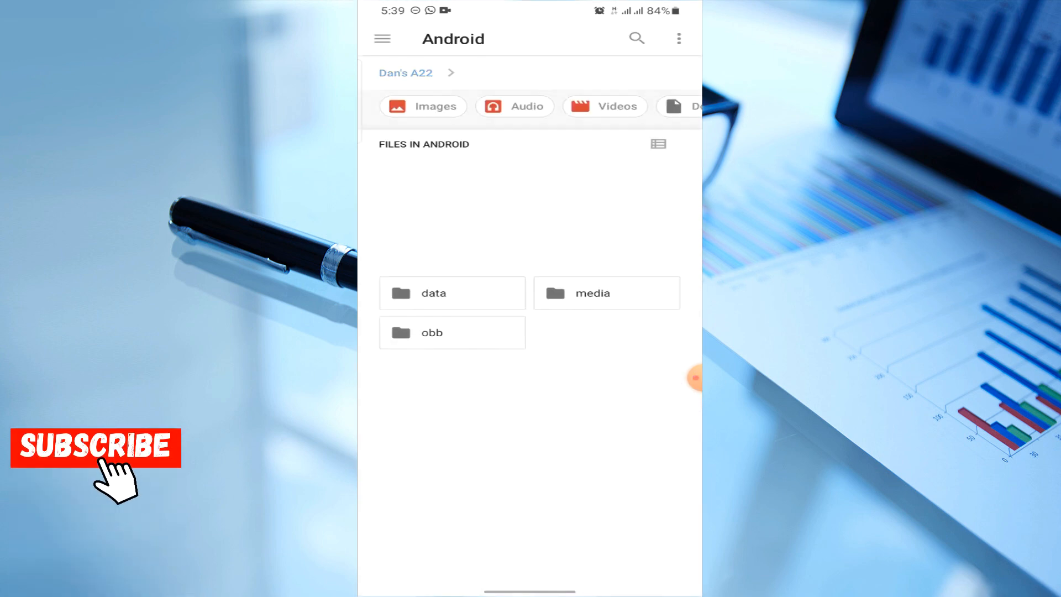
Show the app folders inside Android/data in the Files app
{"action": "left_click", "coordinate": [452, 292]}
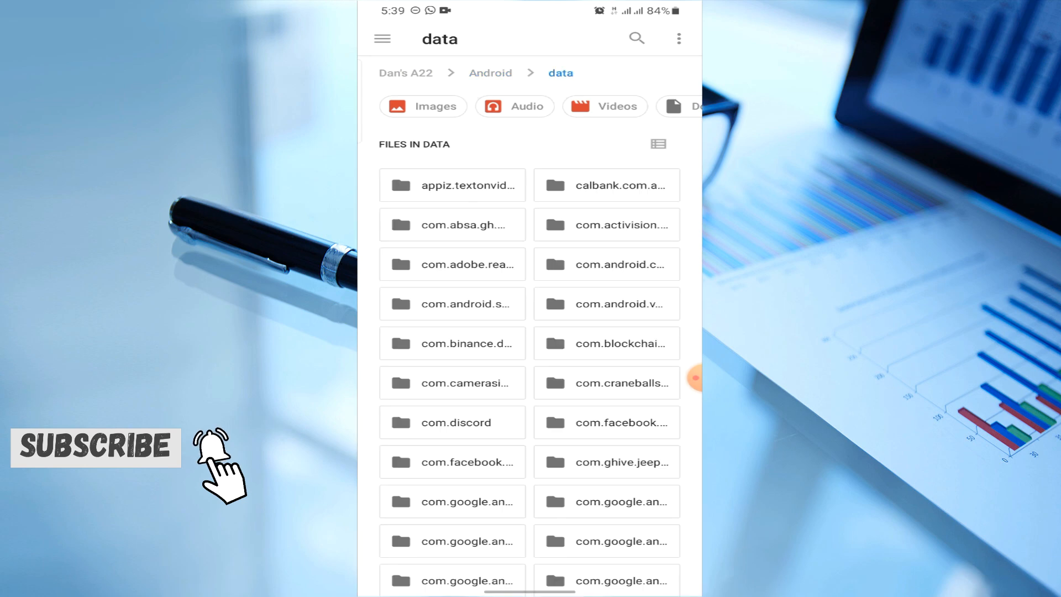